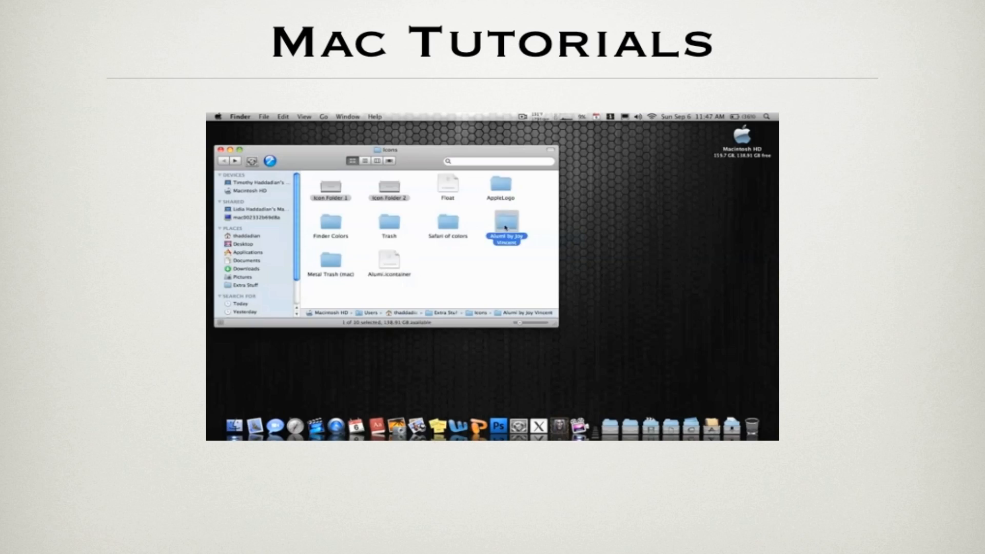
Confirm assistive trackpad scrolling 'with inertia' and dragging 'with Drag Lock' in Accessibility > Mouse & Trackpad
double_click(505, 223)
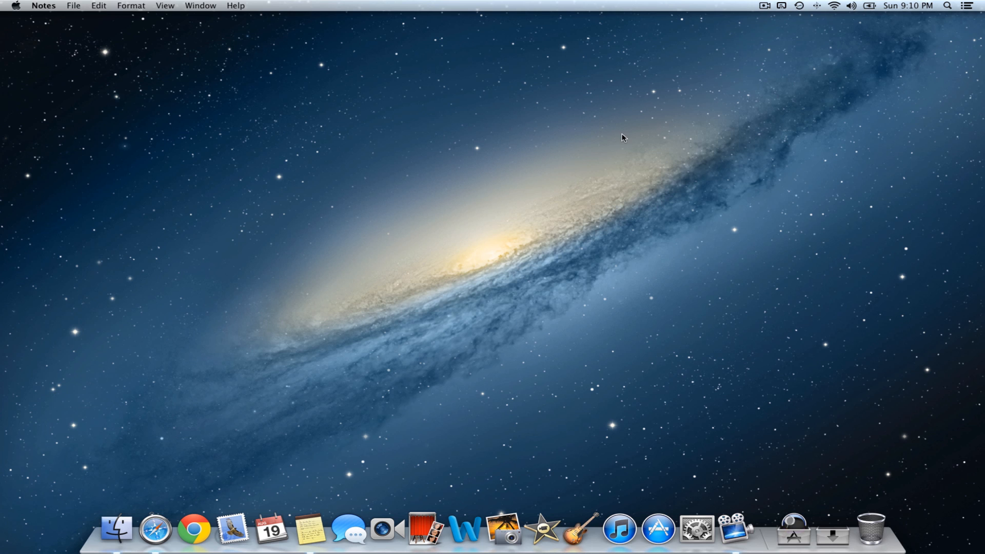
mouse_move(695, 530)
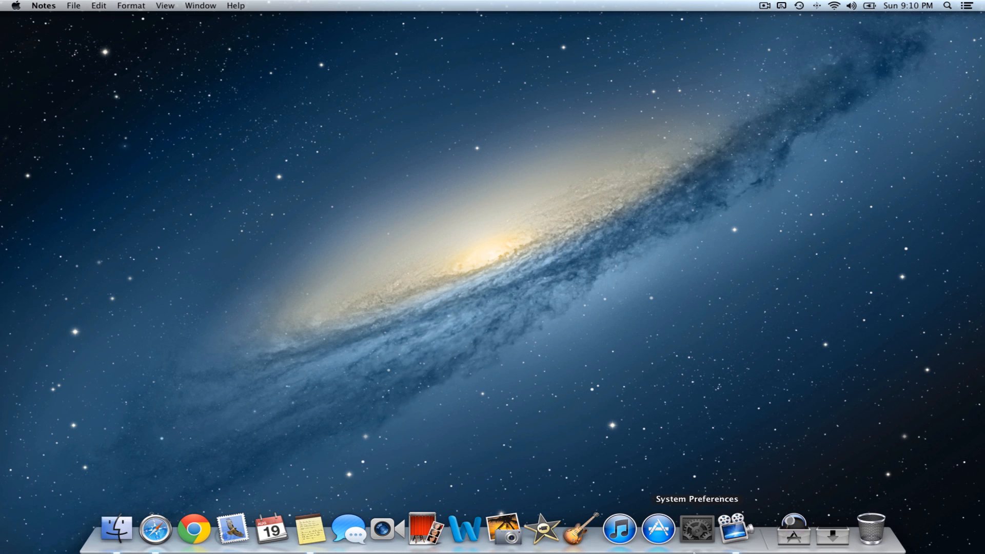
left_click(695, 530)
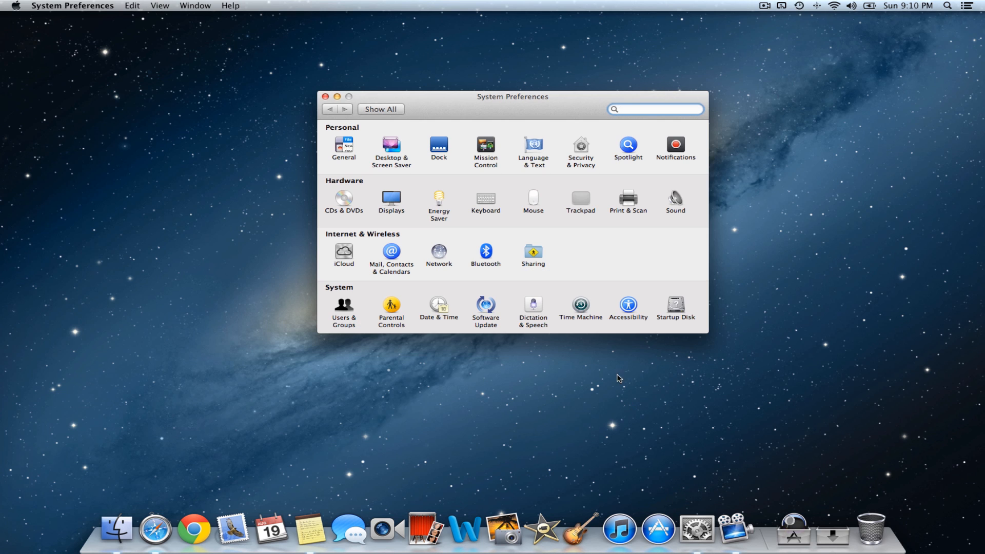
left_click(628, 303)
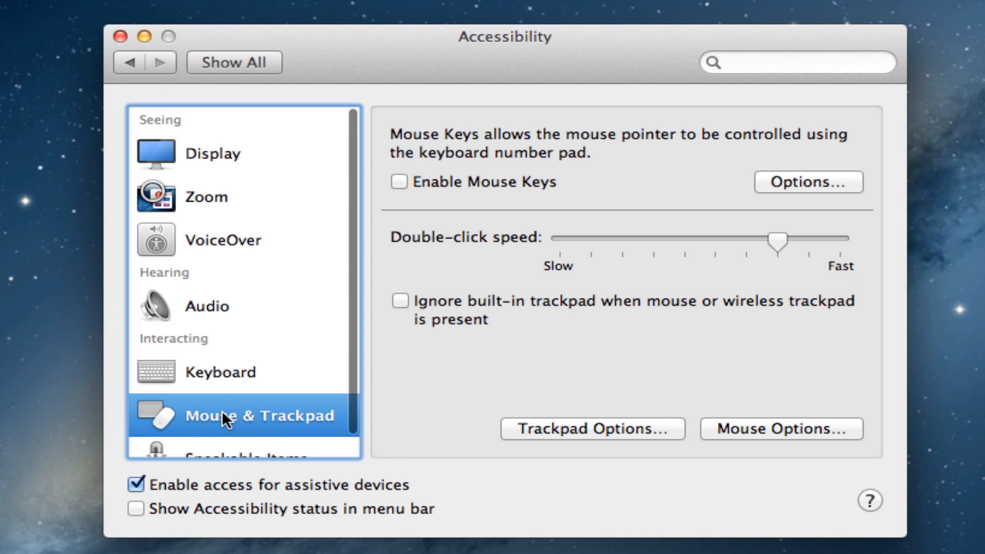
left_click(590, 429)
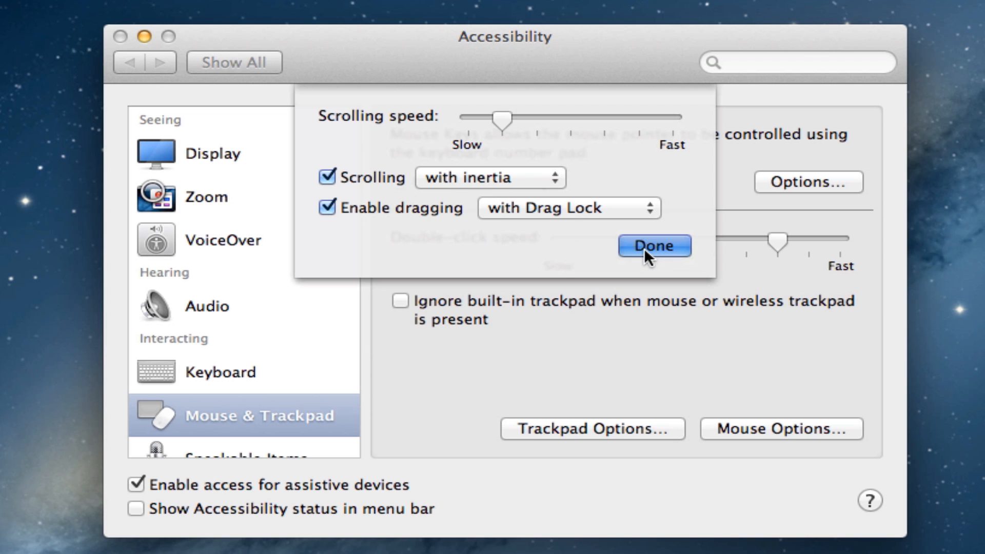
left_click(653, 245)
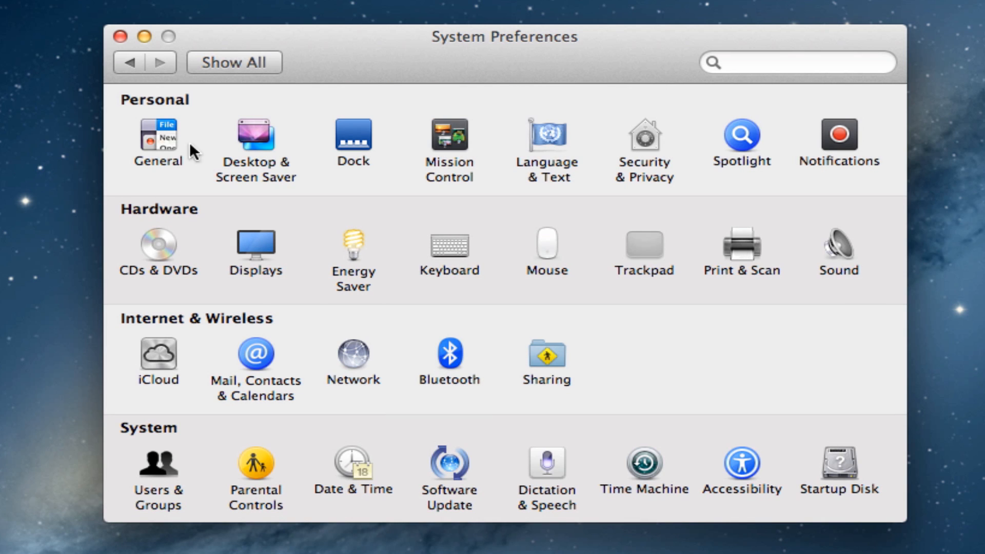
left_click(157, 136)
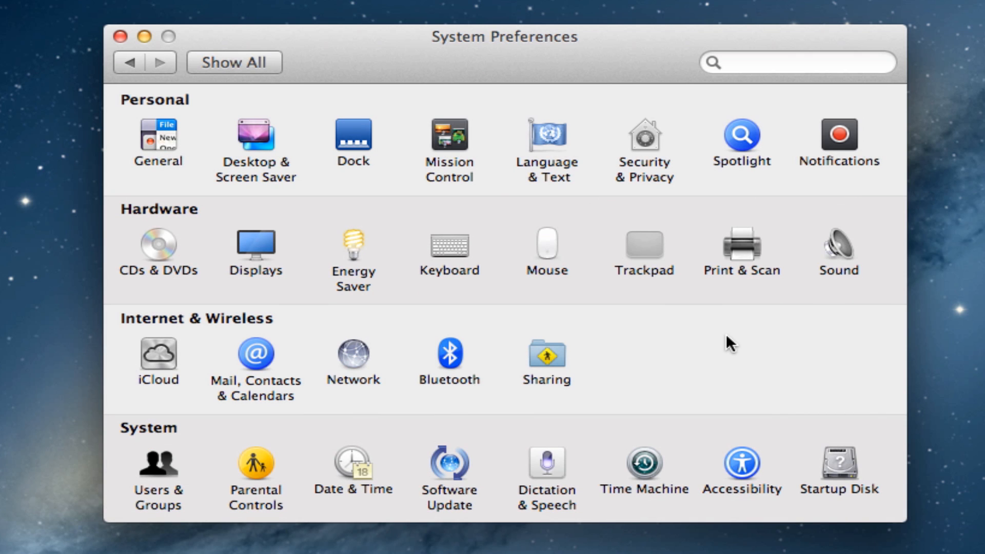
mouse_move(739, 464)
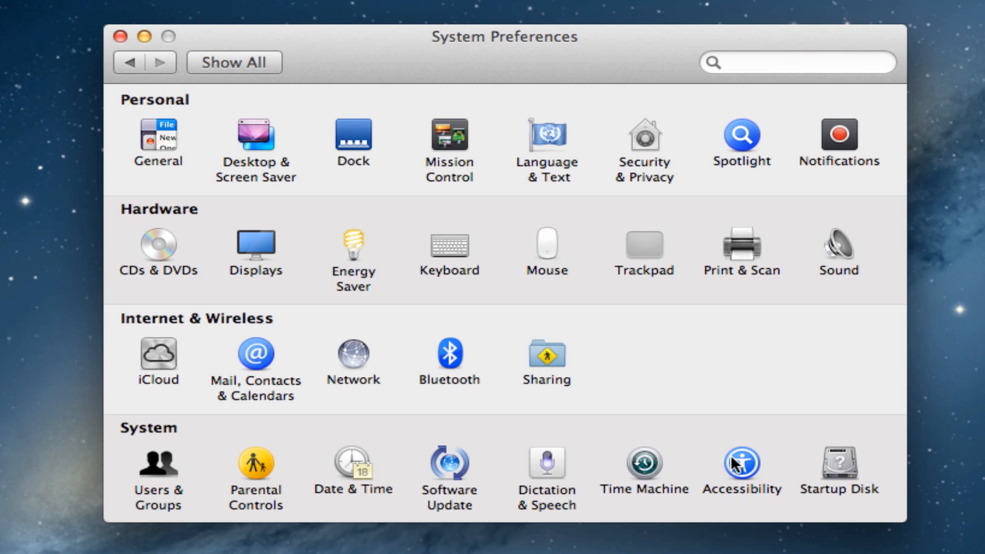
mouse_move(816, 472)
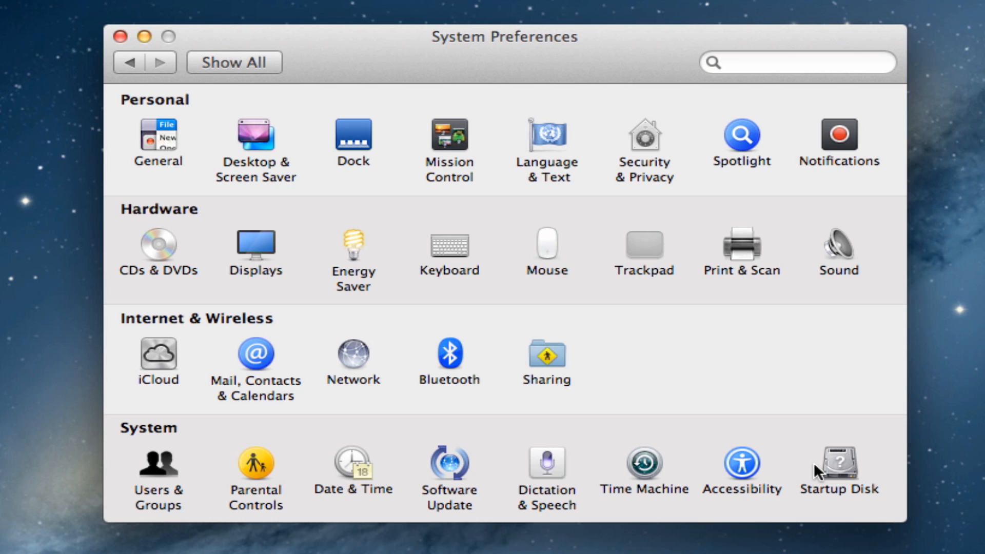
mouse_move(812, 470)
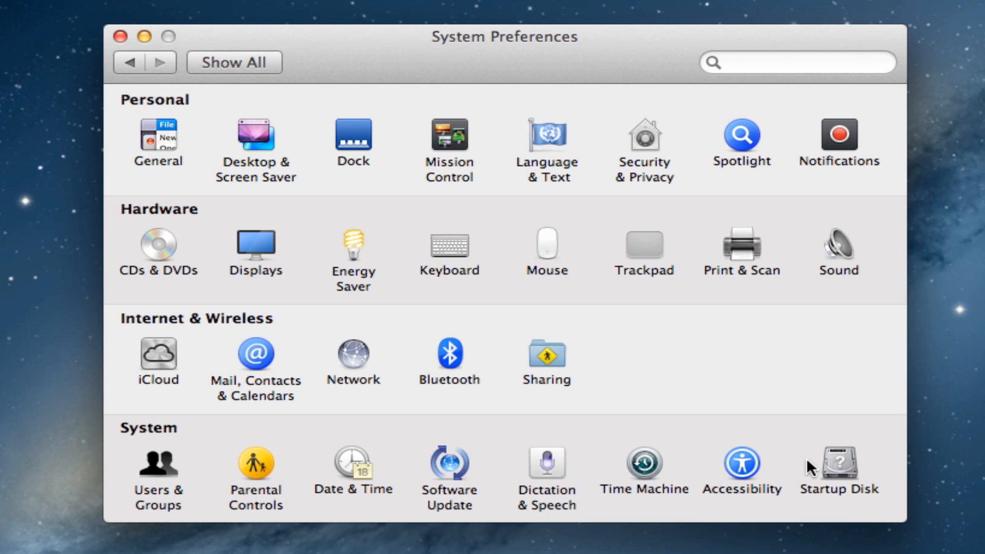
mouse_move(878, 467)
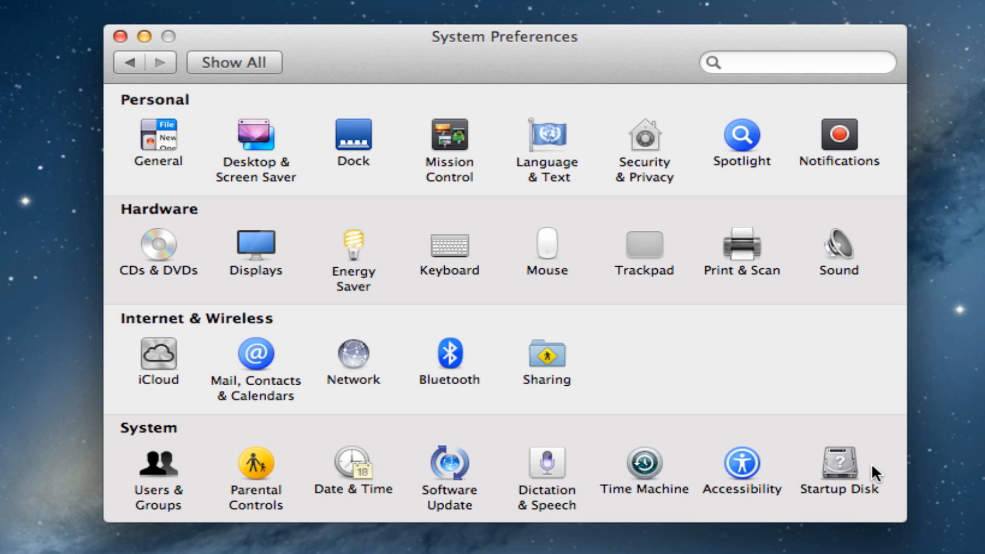
mouse_move(863, 468)
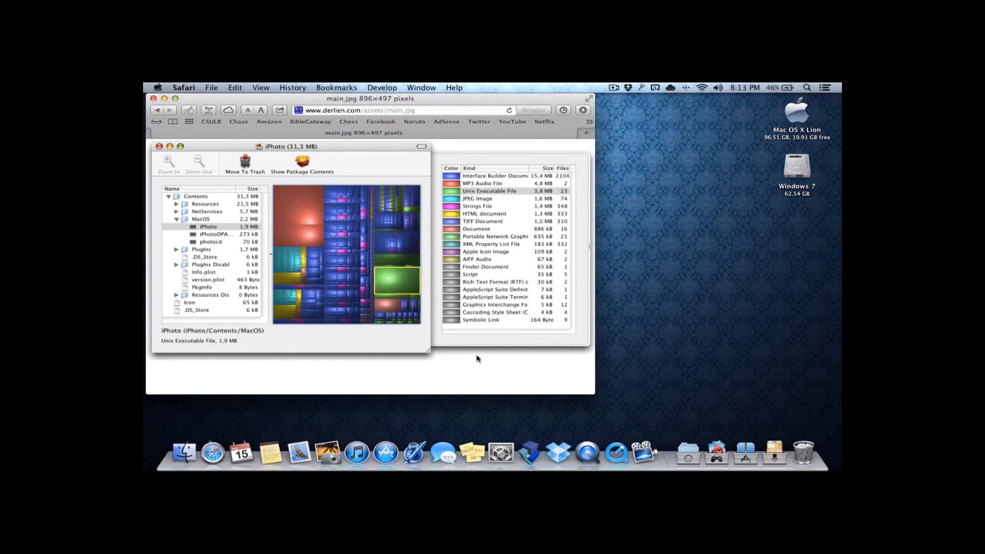
mouse_move(327, 299)
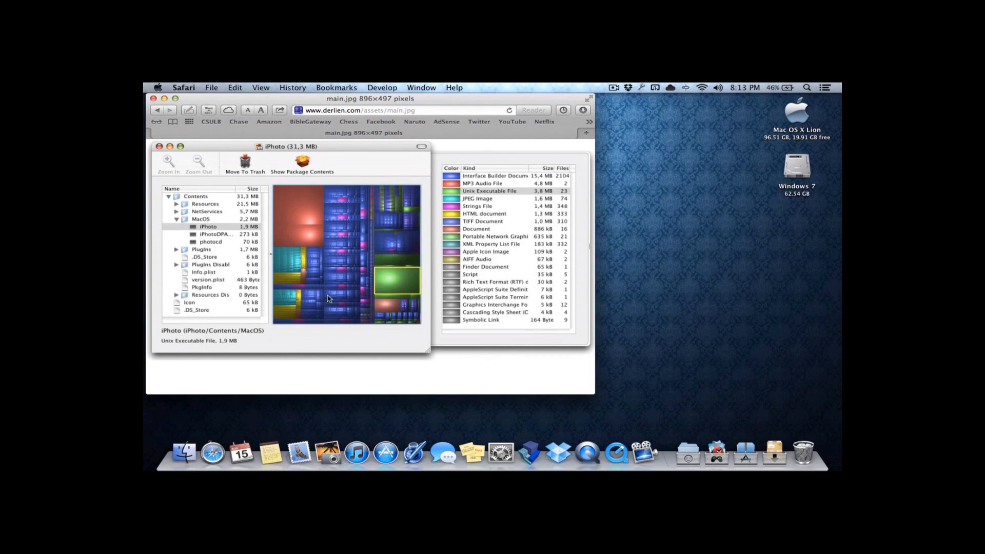
mouse_move(339, 318)
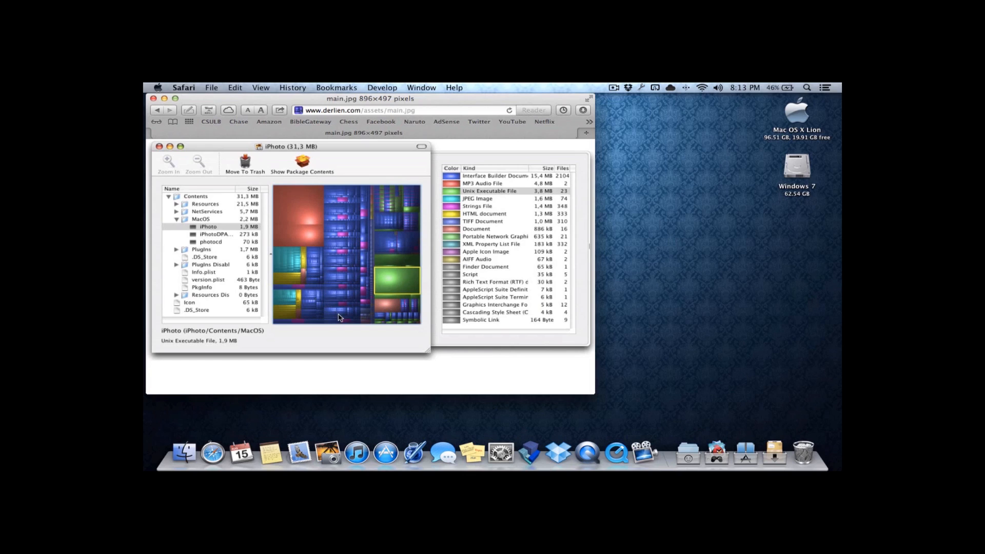